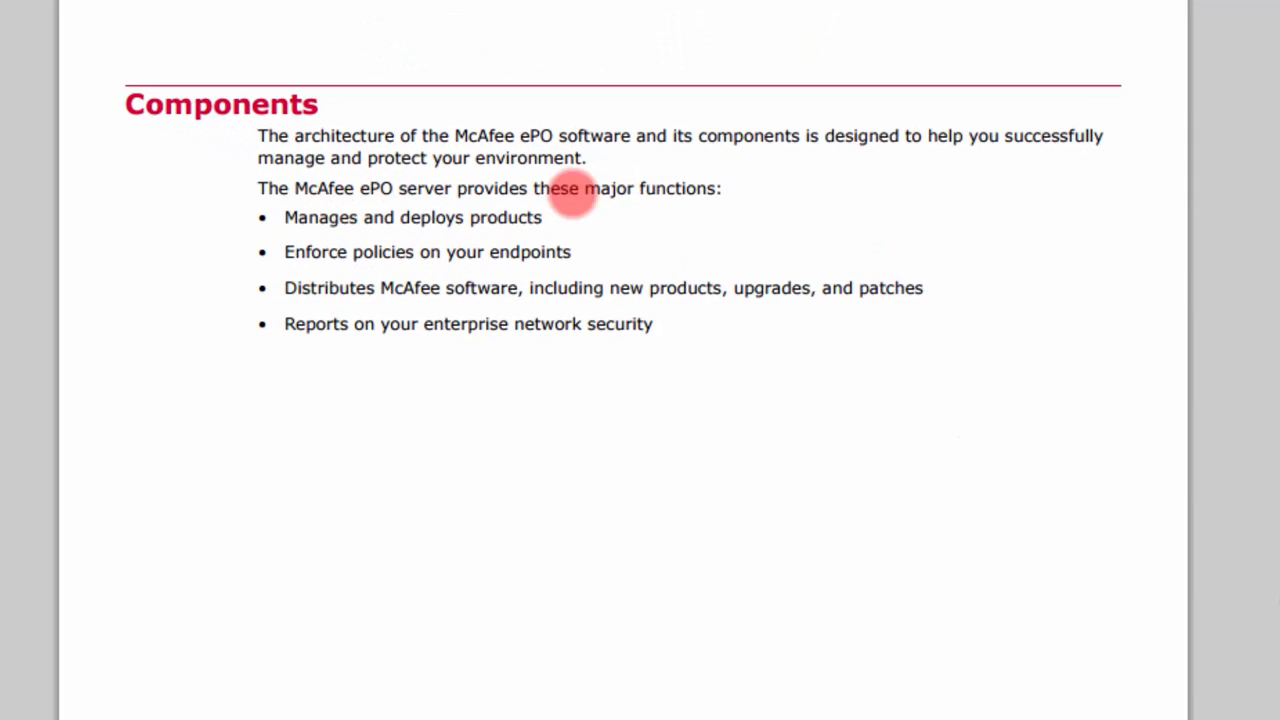
pyautogui.moveTo(576, 216)
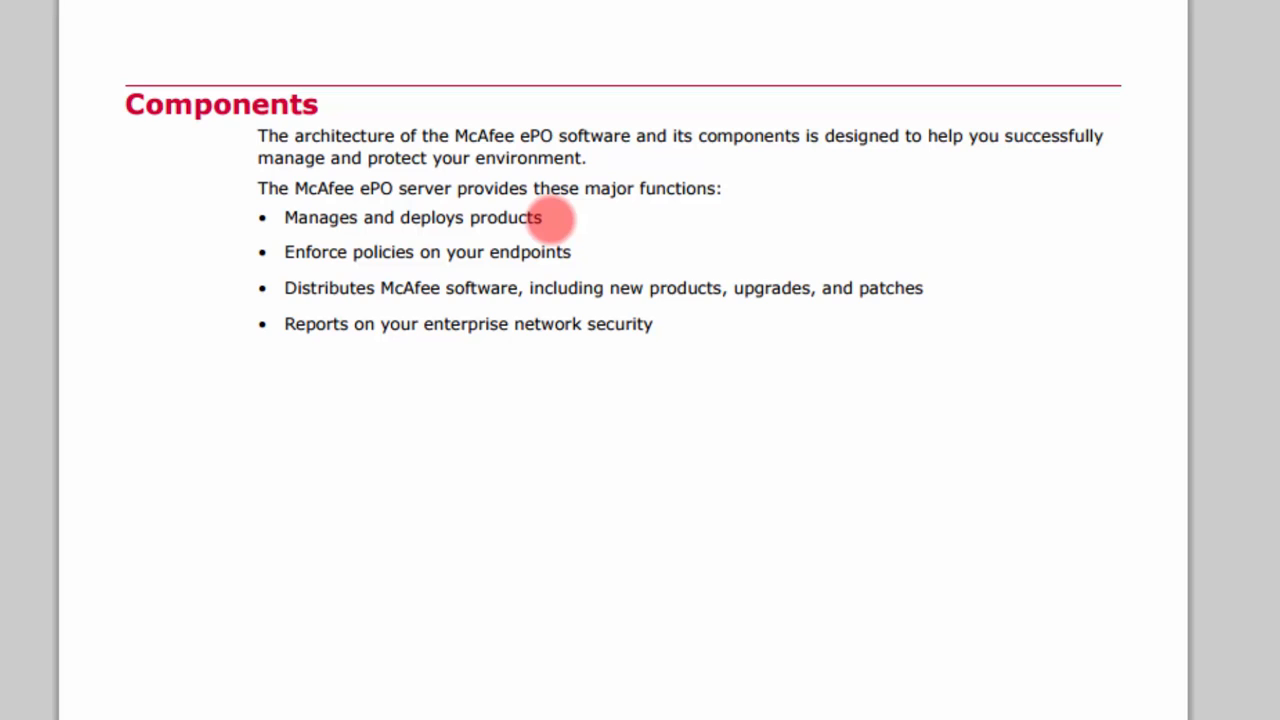
pyautogui.moveTo(400, 252)
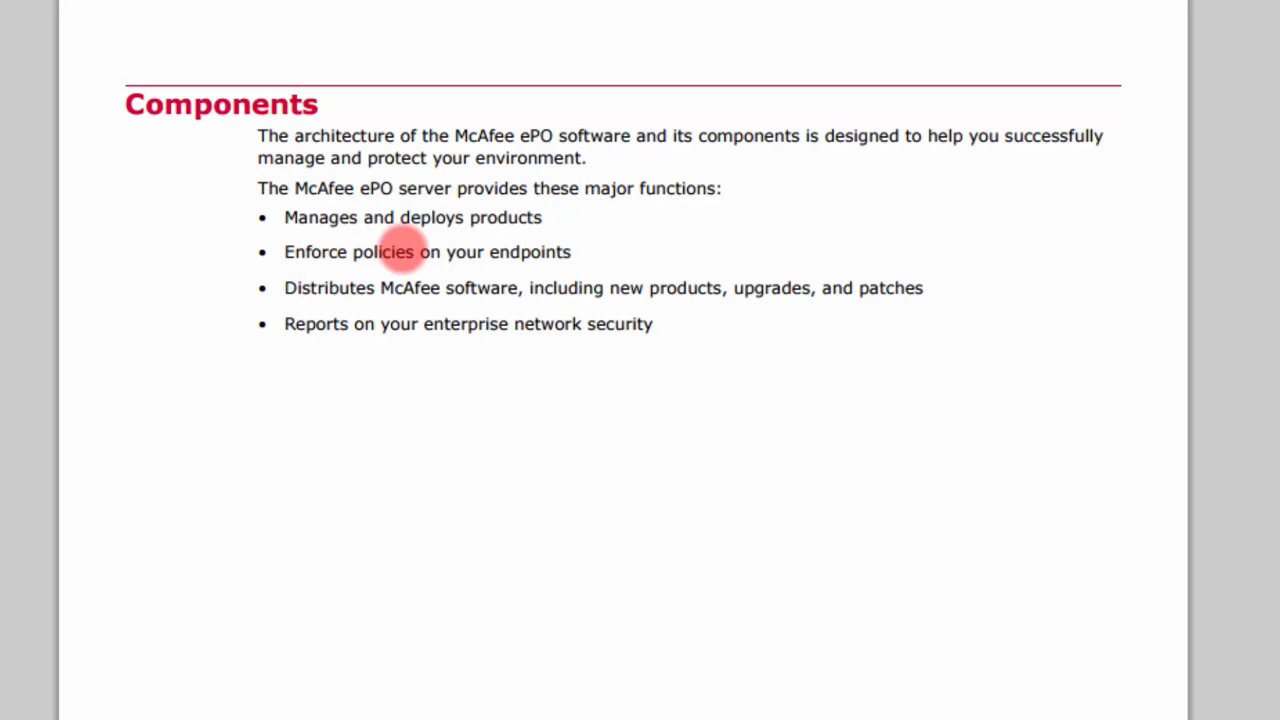
pyautogui.moveTo(576, 252)
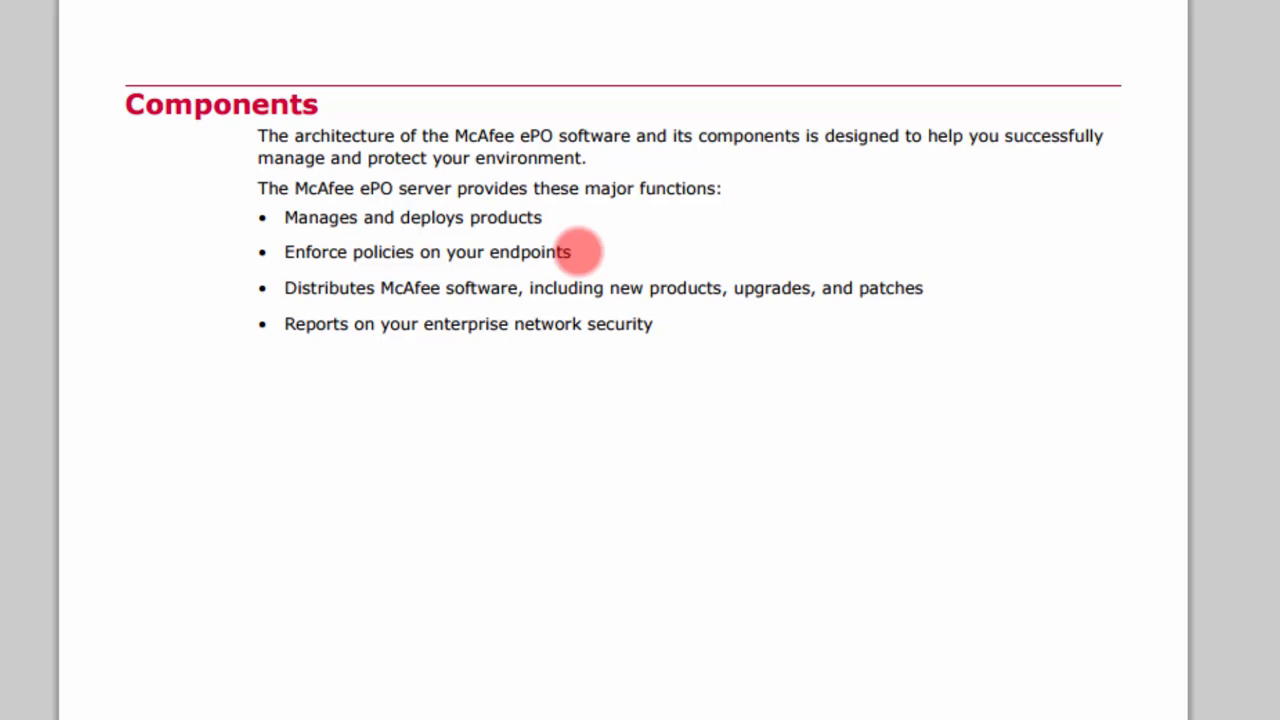
pyautogui.moveTo(748, 288)
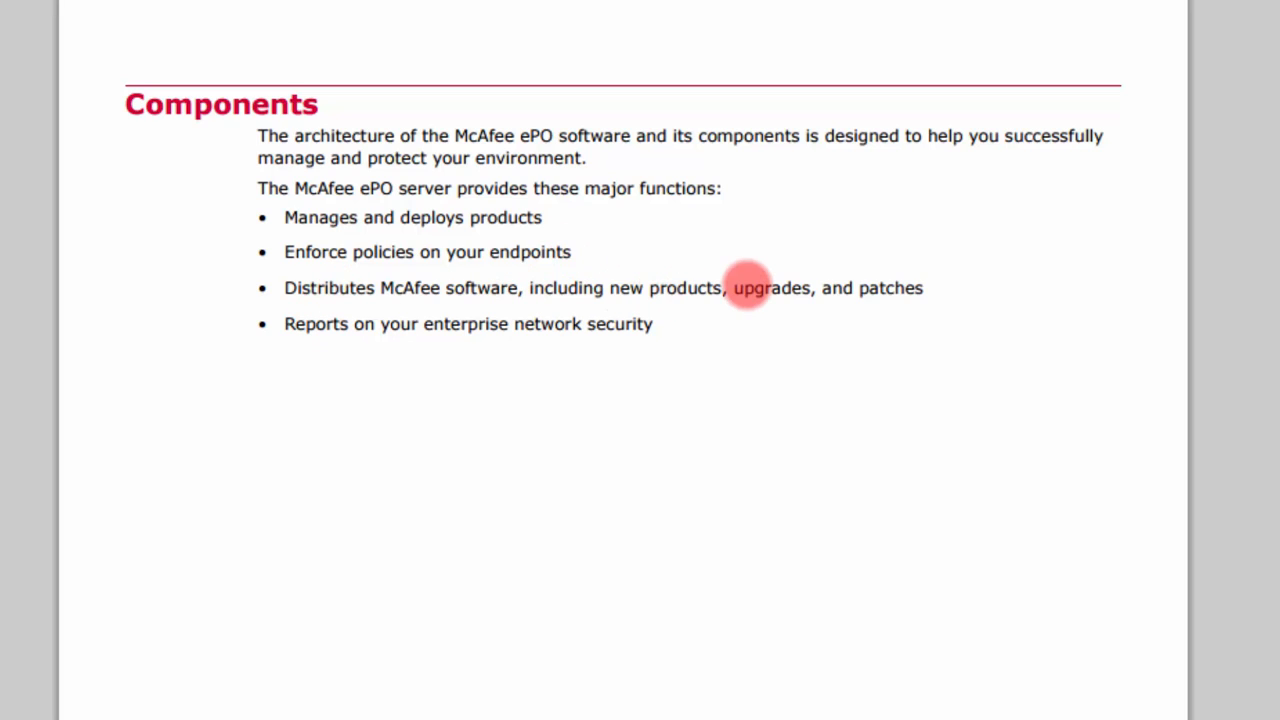
pyautogui.moveTo(748, 288)
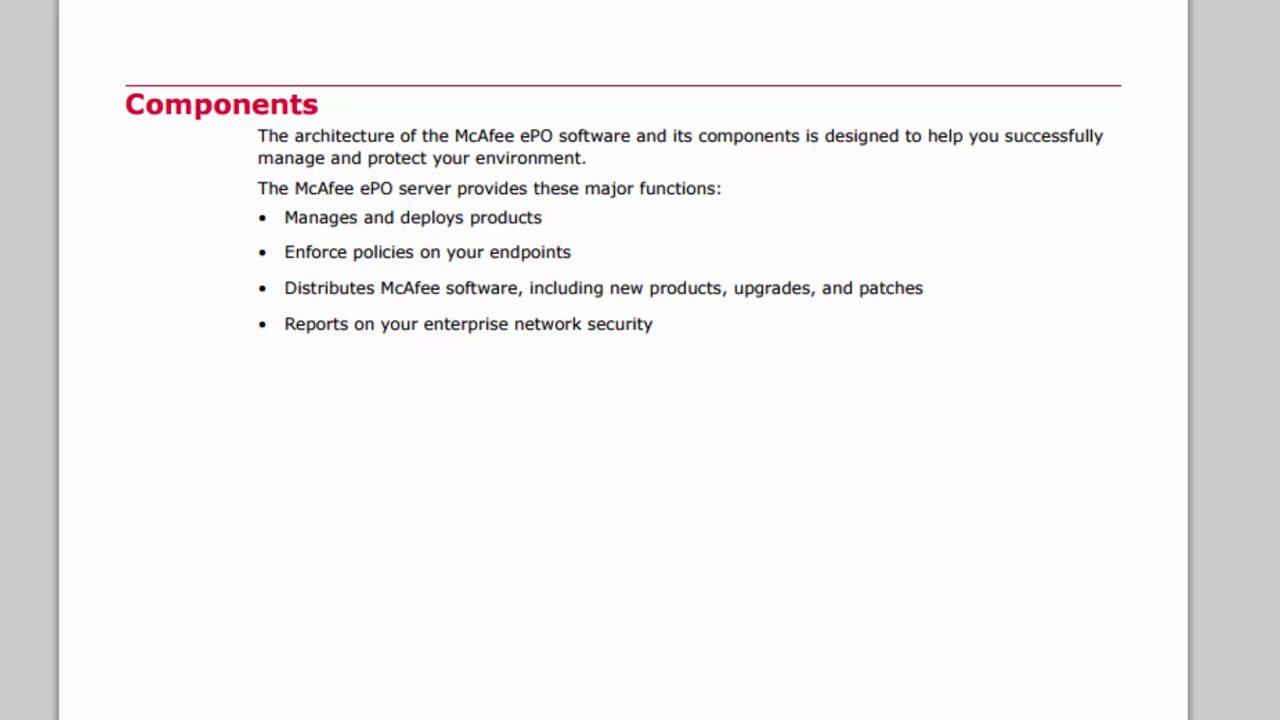
pyautogui.scroll(-3)
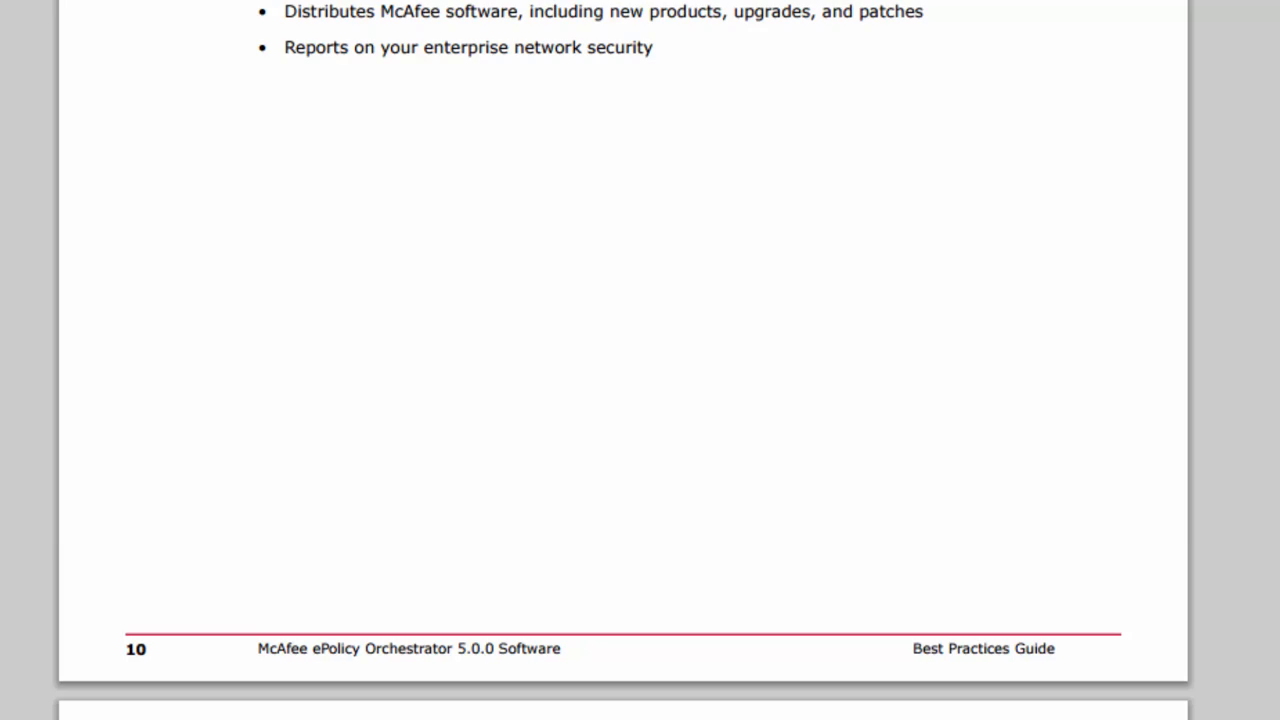
pyautogui.scroll(-3)
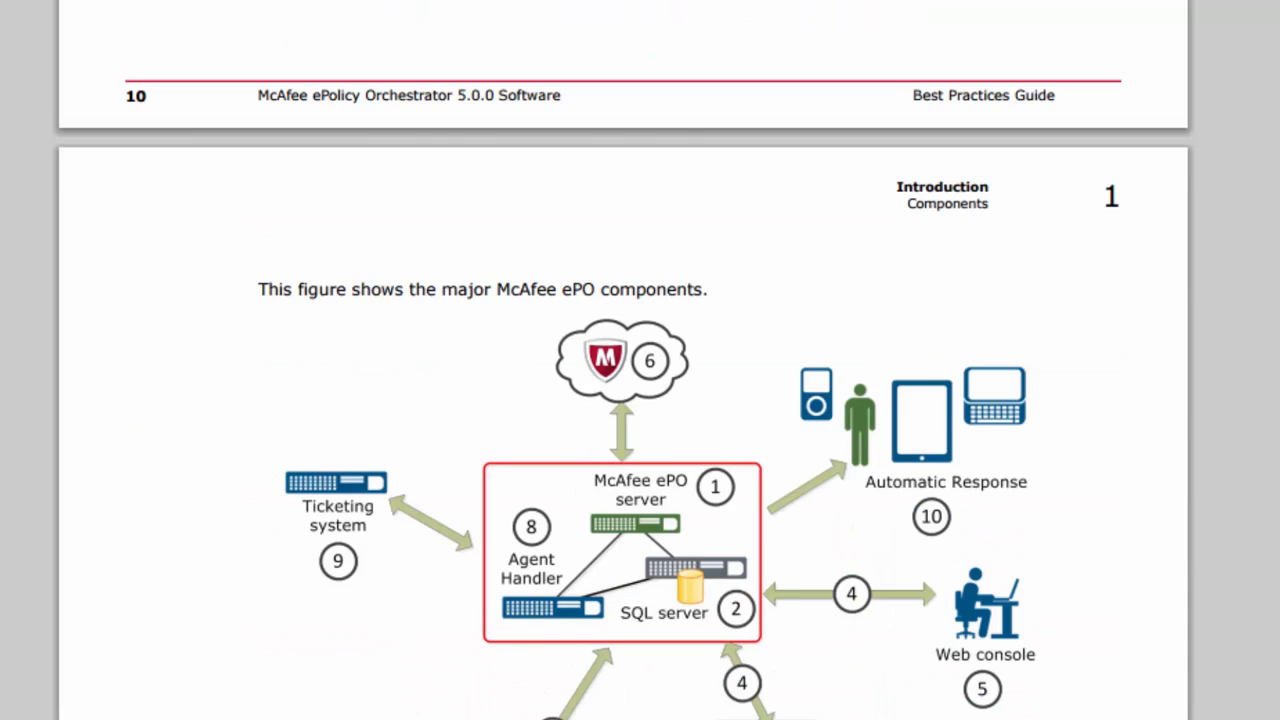
pyautogui.scroll(-3)
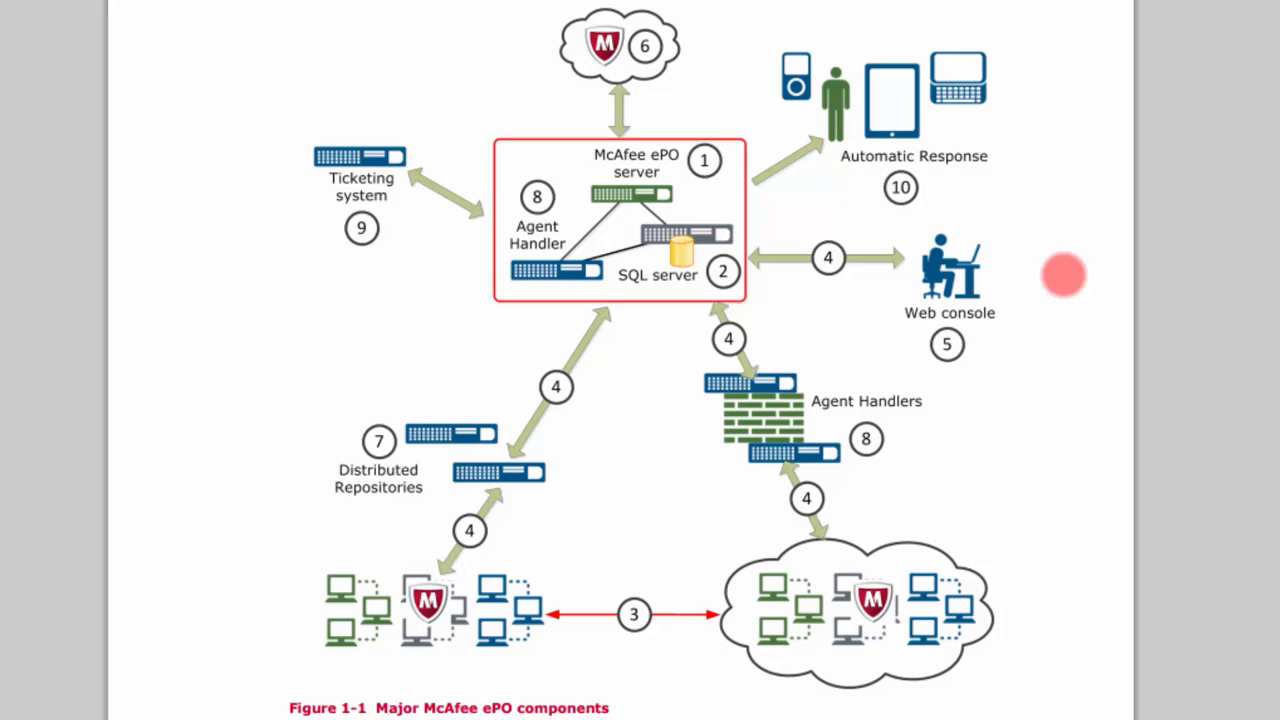
pyautogui.moveTo(1030, 304)
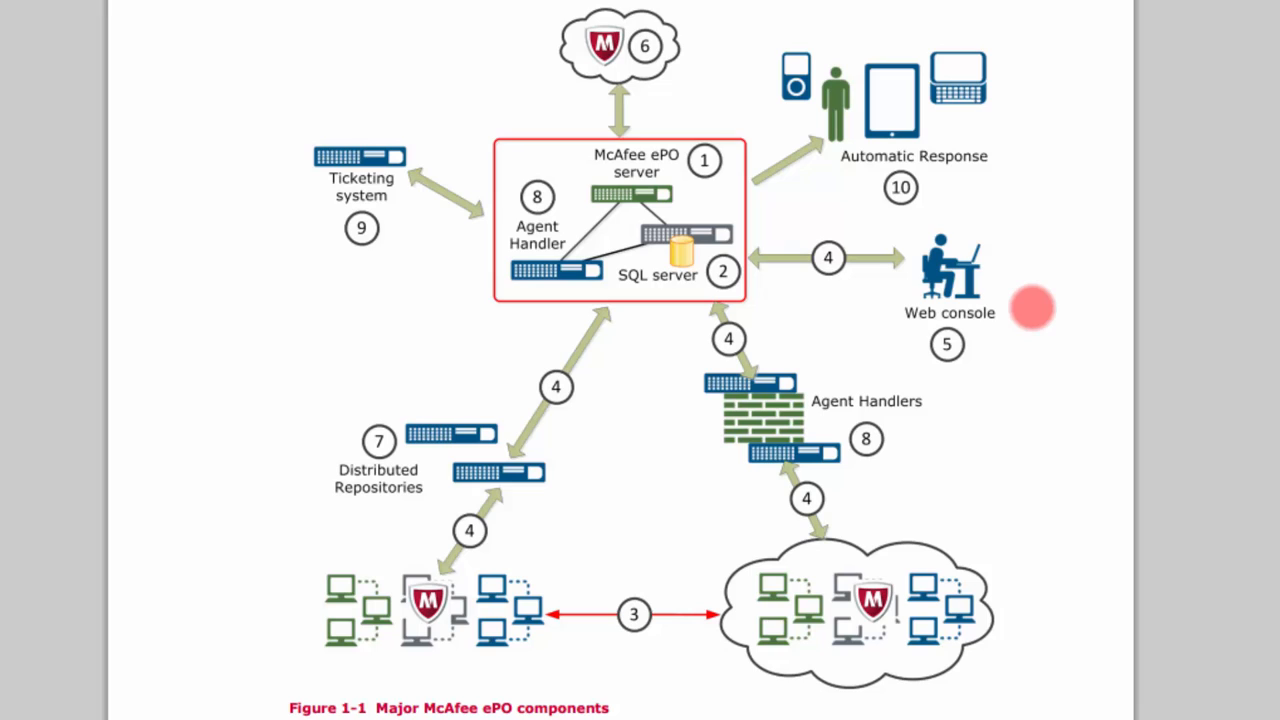
pyautogui.moveTo(1060, 270)
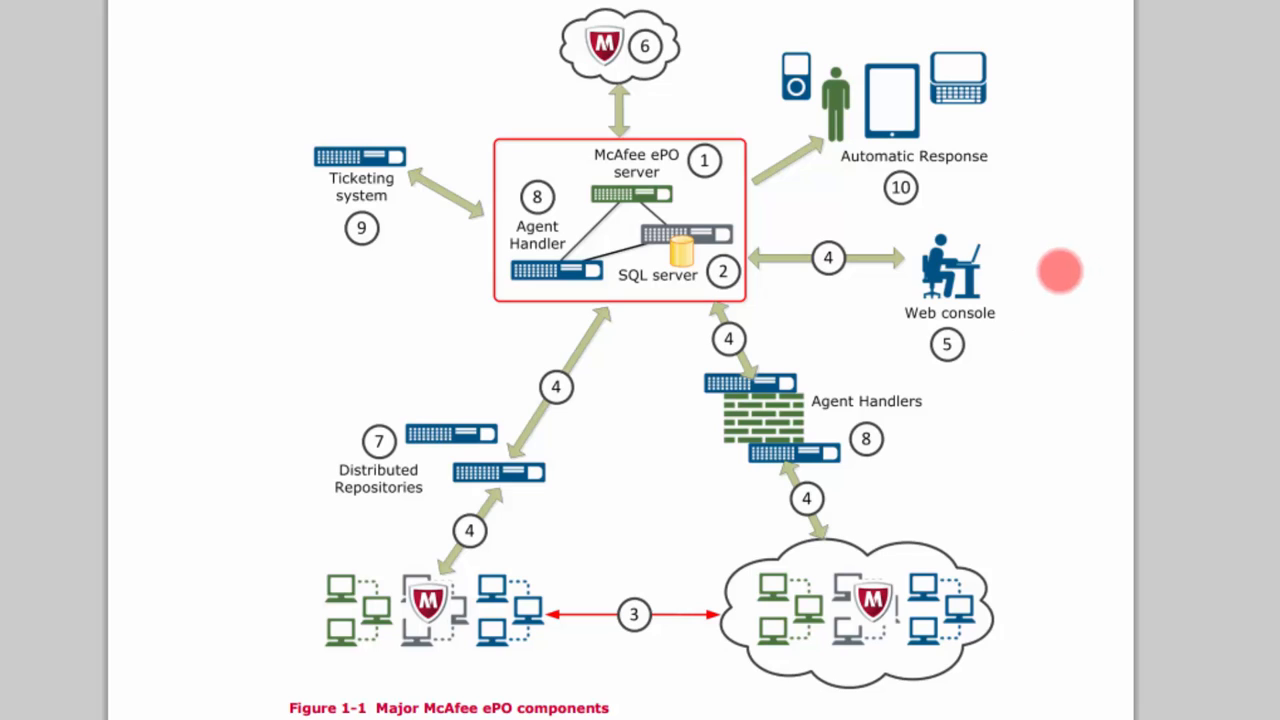
pyautogui.moveTo(1044, 278)
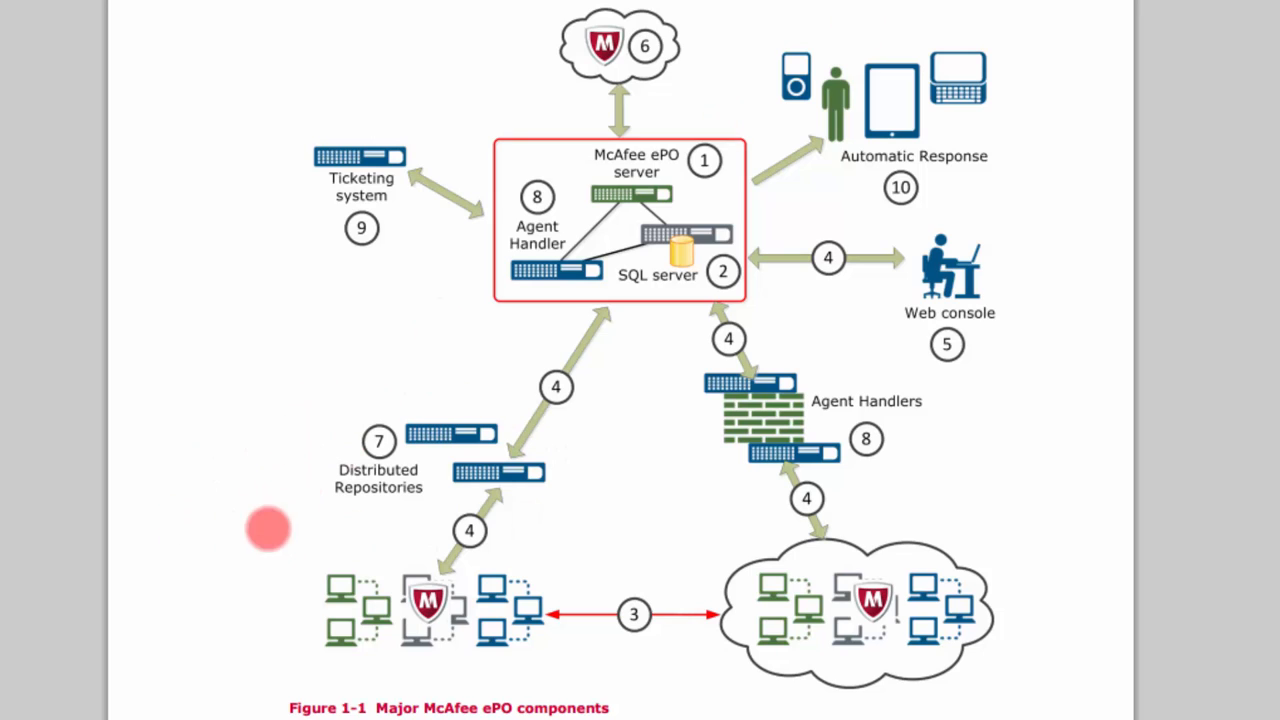
pyautogui.moveTo(616, 496)
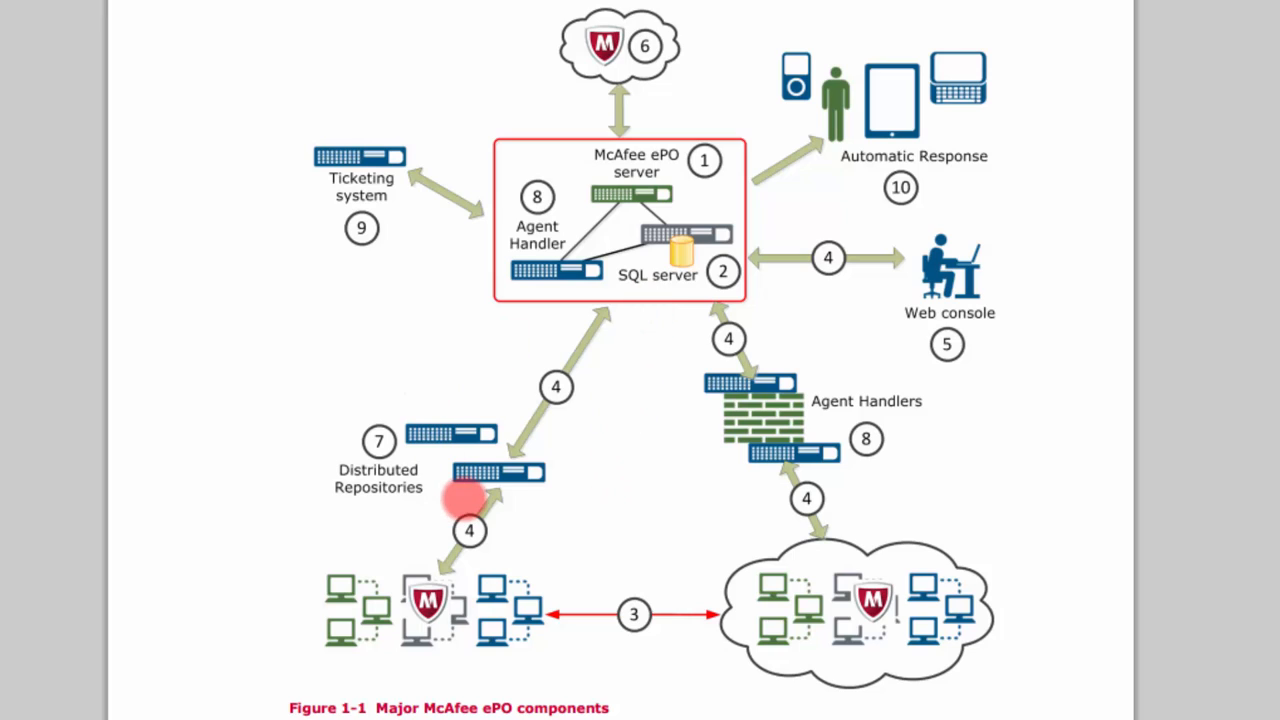
pyautogui.moveTo(560, 490)
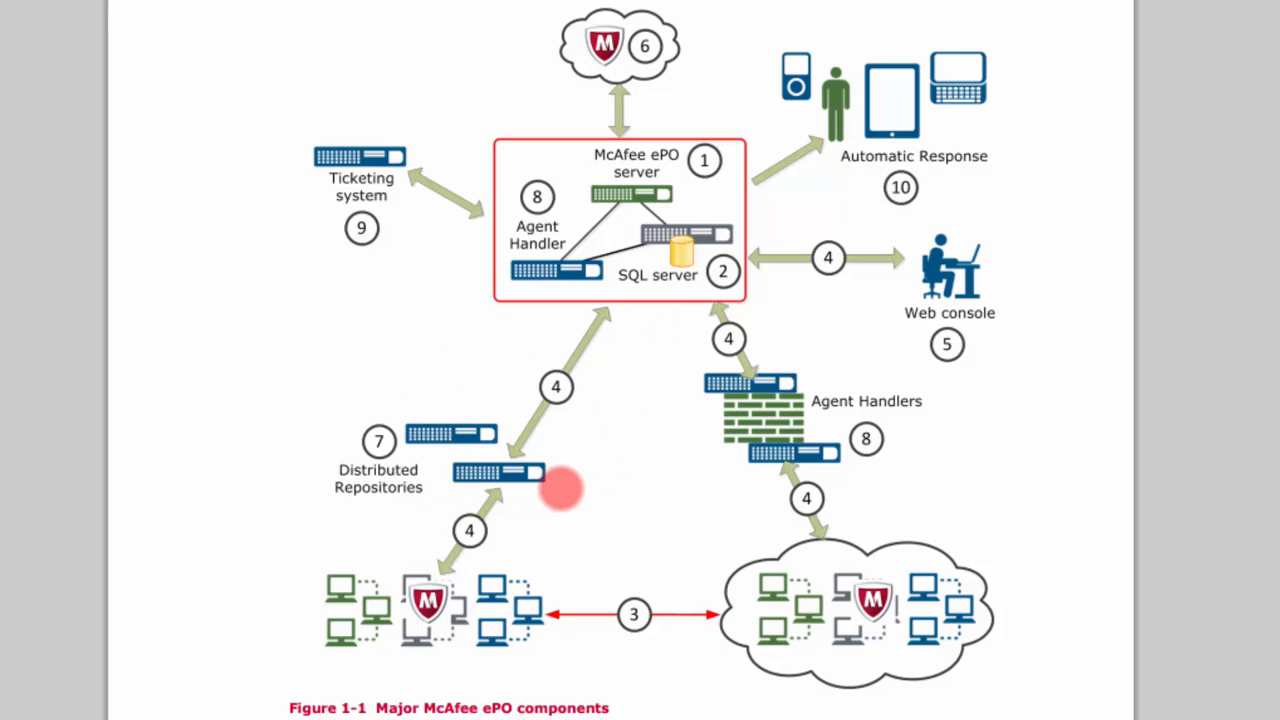